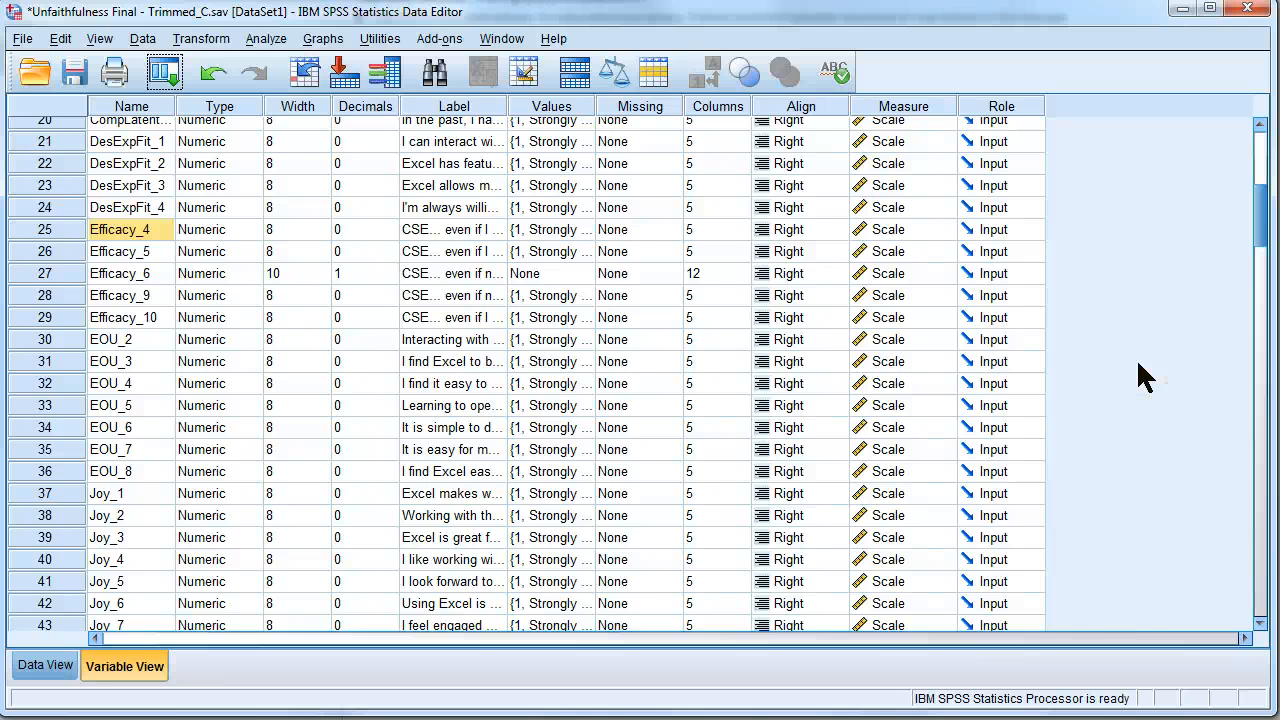
pyautogui.moveTo(163, 72)
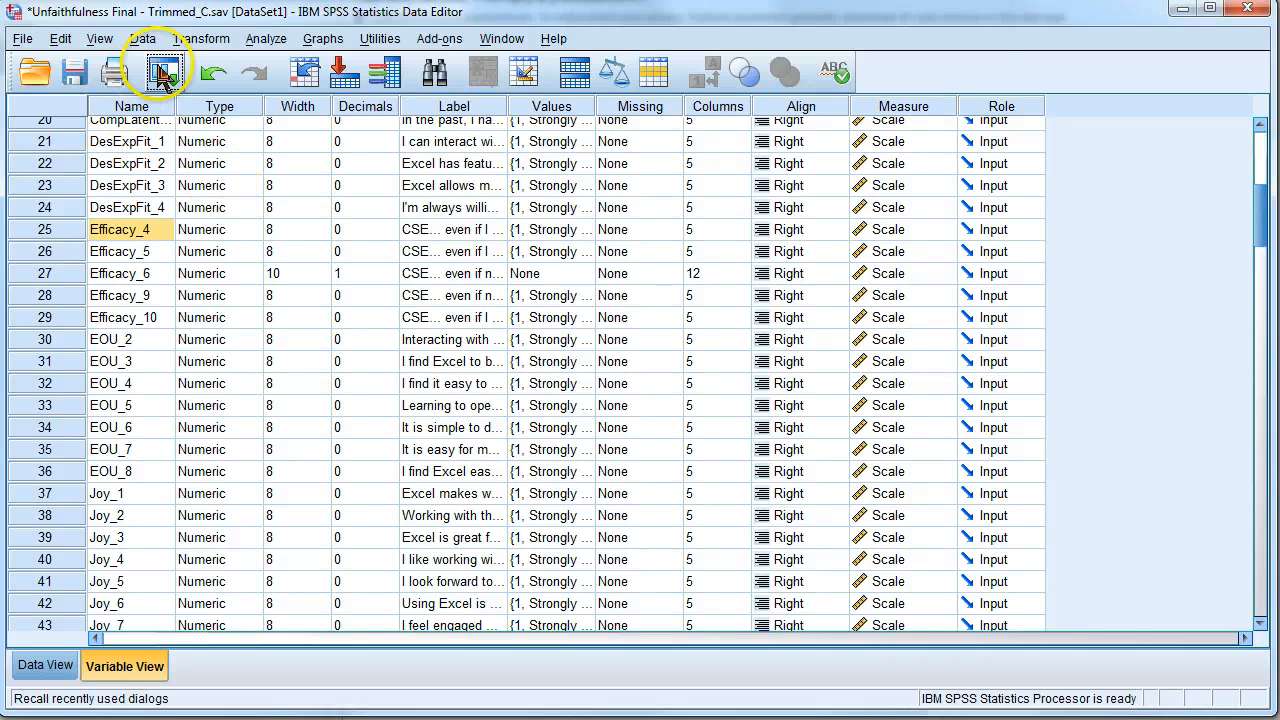
# Run Reliability Analysis on DesExpFit_1 to DesExpFit_4, giving Cronbach's alpha .638.
pyautogui.click(266, 38)
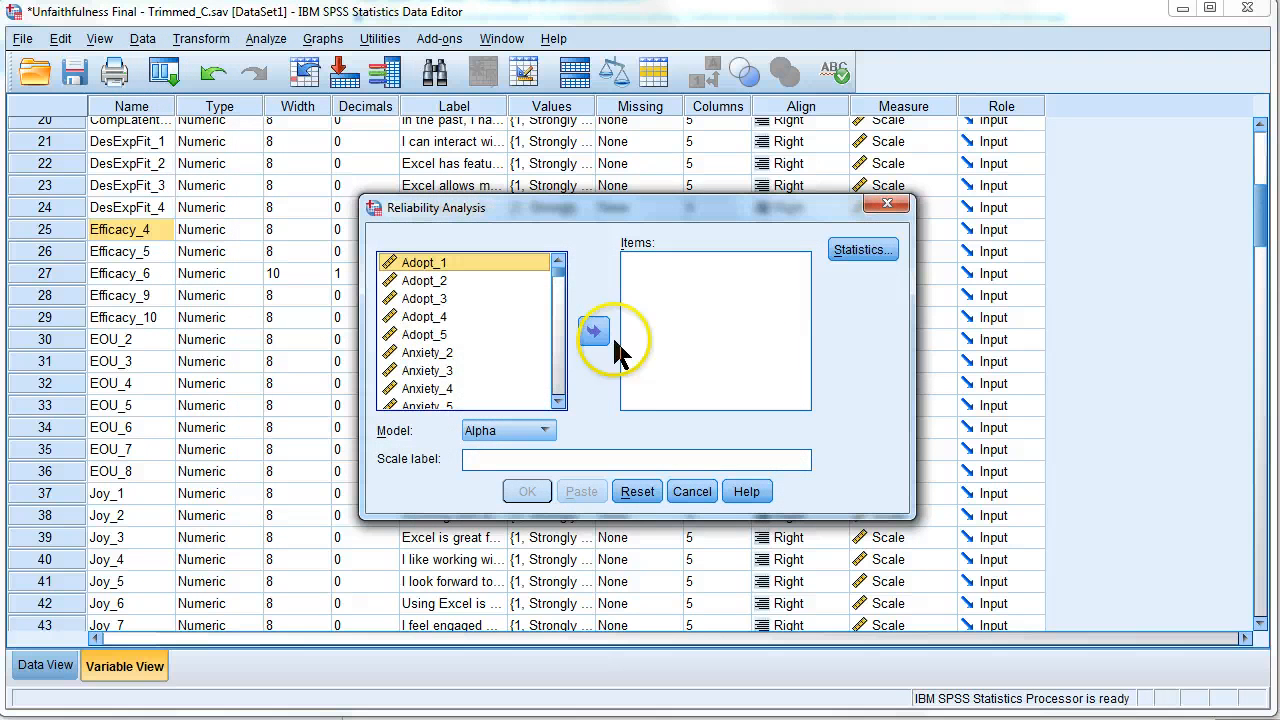
pyautogui.scroll(-3)
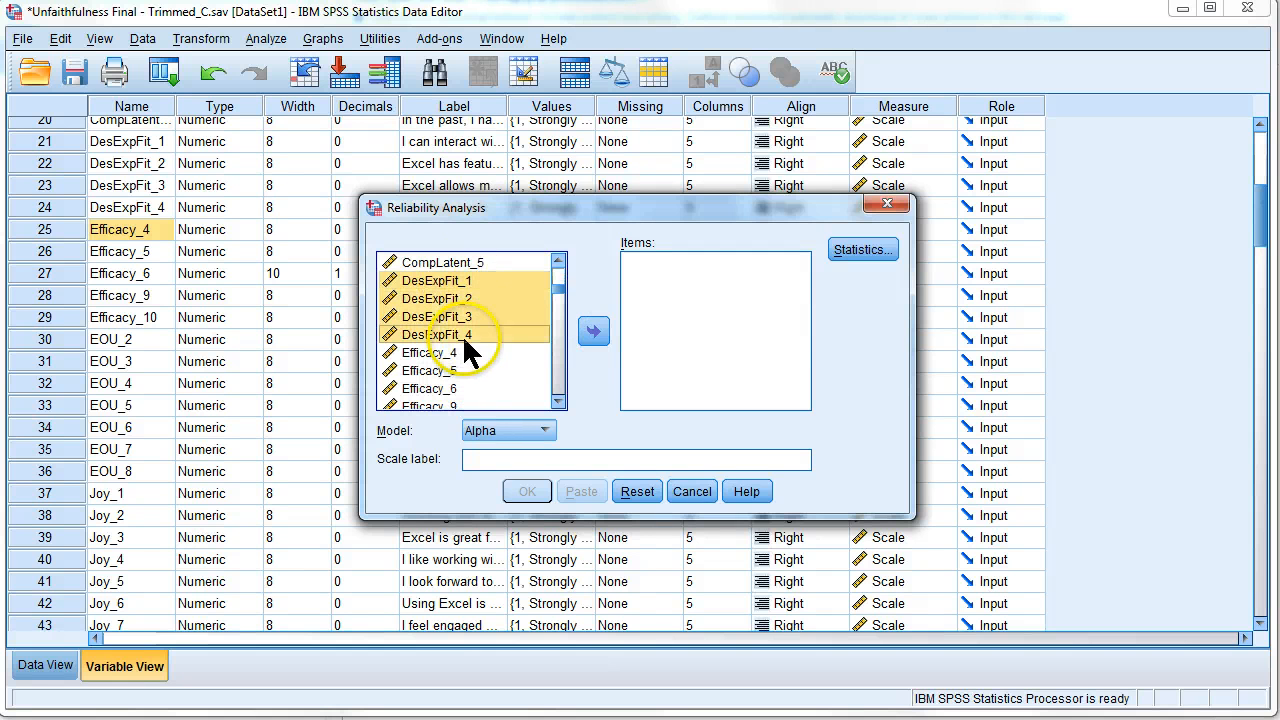
pyautogui.click(593, 331)
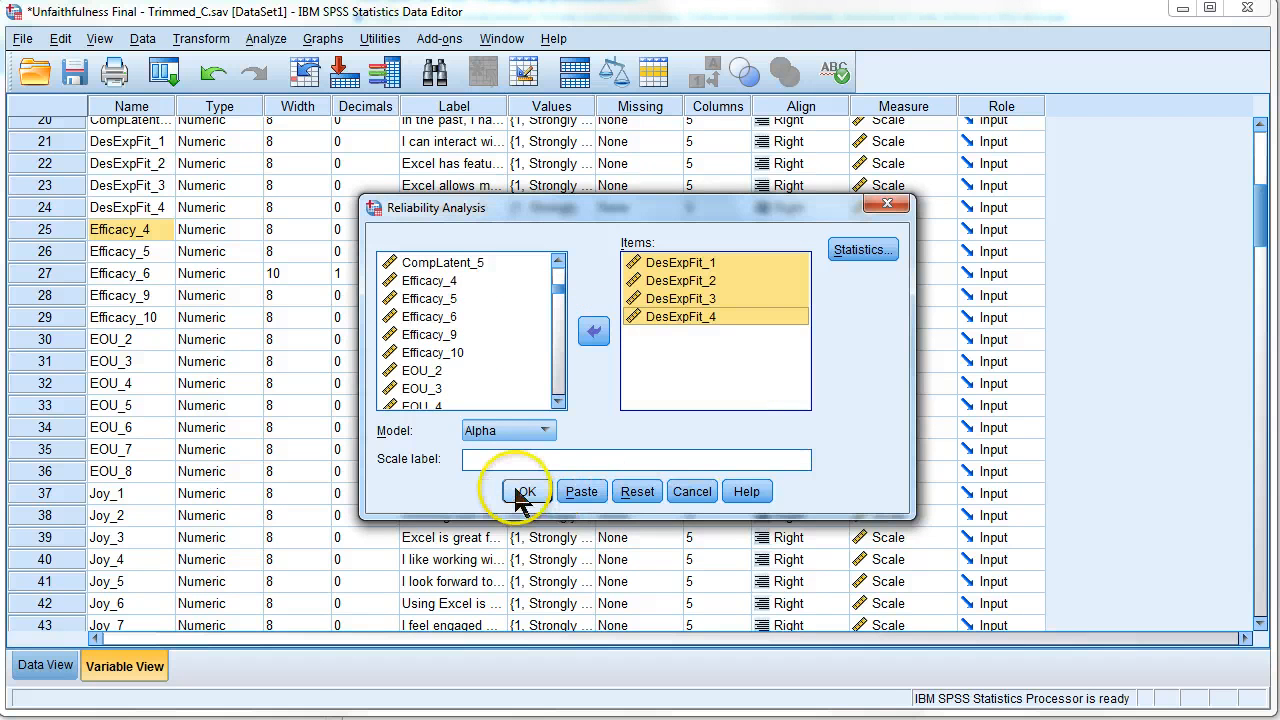
pyautogui.click(524, 491)
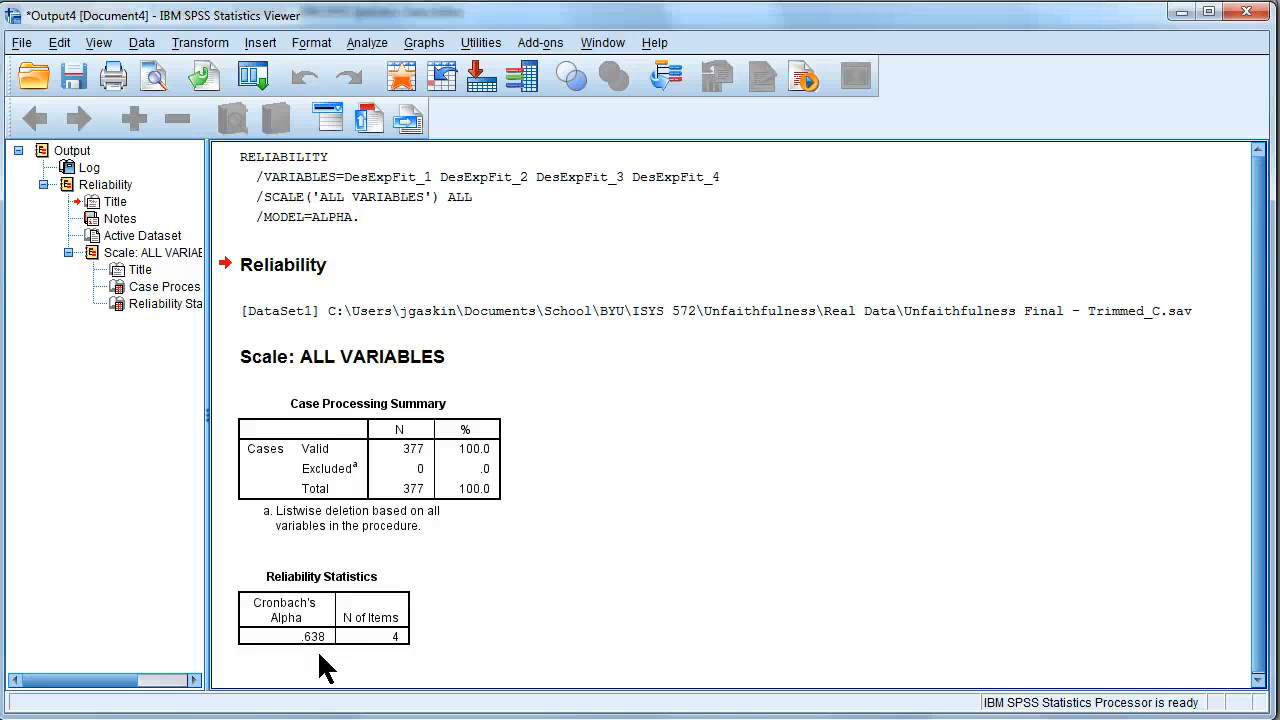
pyautogui.moveTo(807, 486)
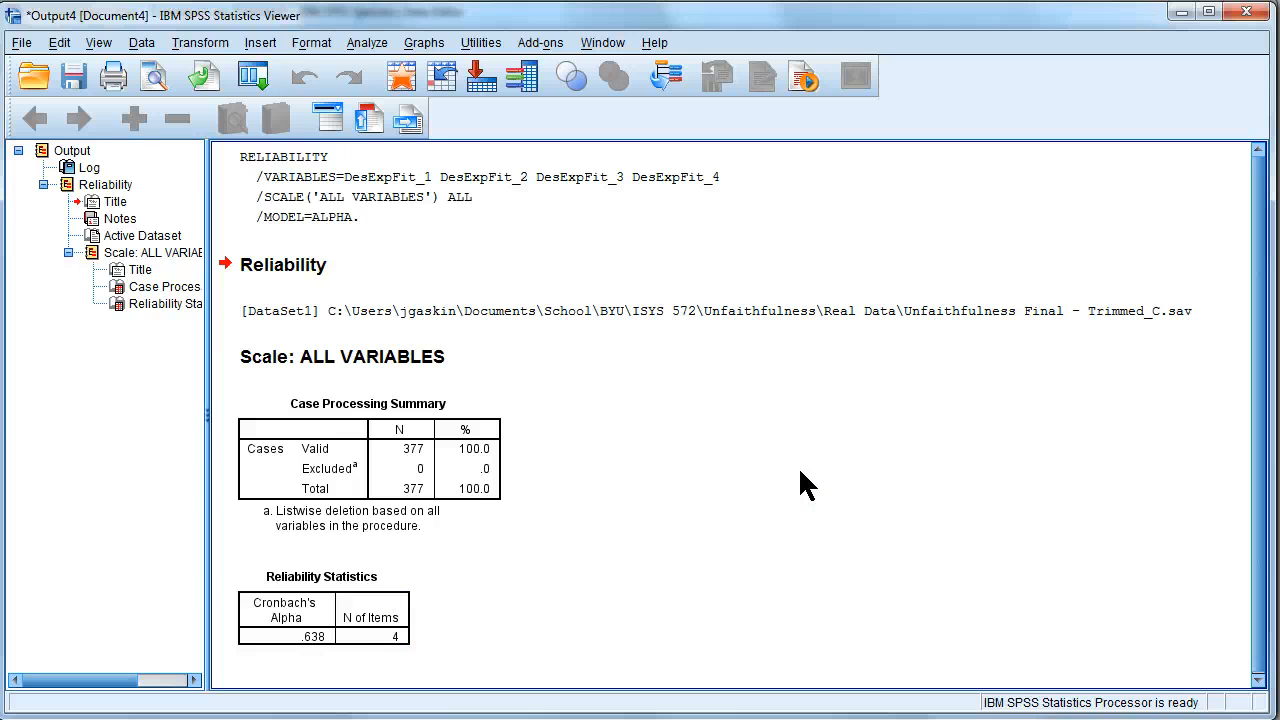
pyautogui.moveTo(610, 365)
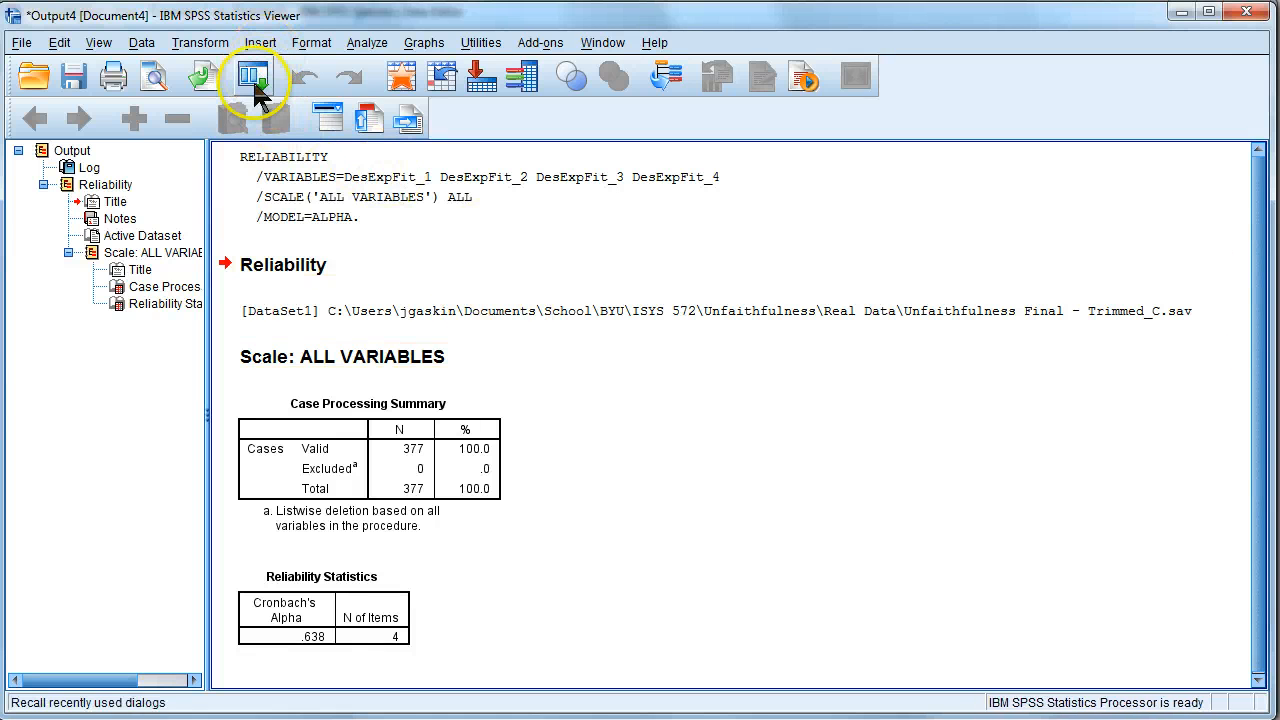
# Rerun the four-item reliability analysis with the 'Scale if item deleted' statistic added.
pyautogui.click(252, 76)
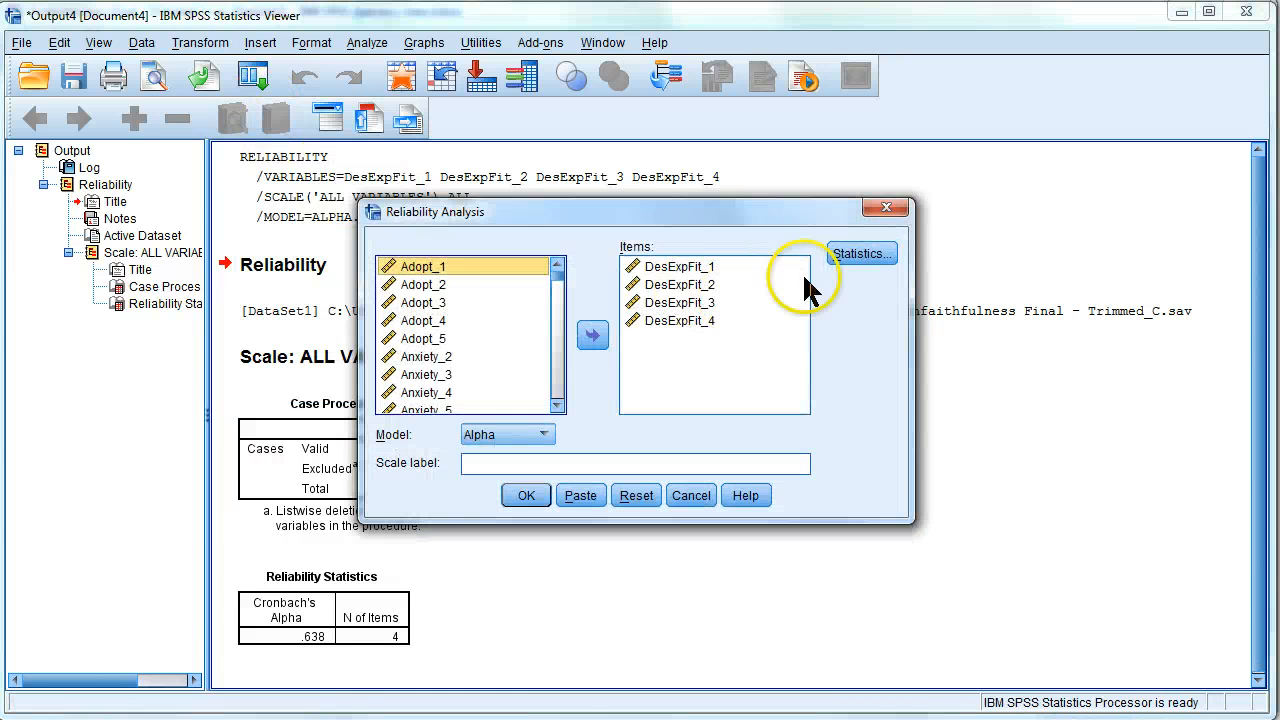
pyautogui.click(859, 252)
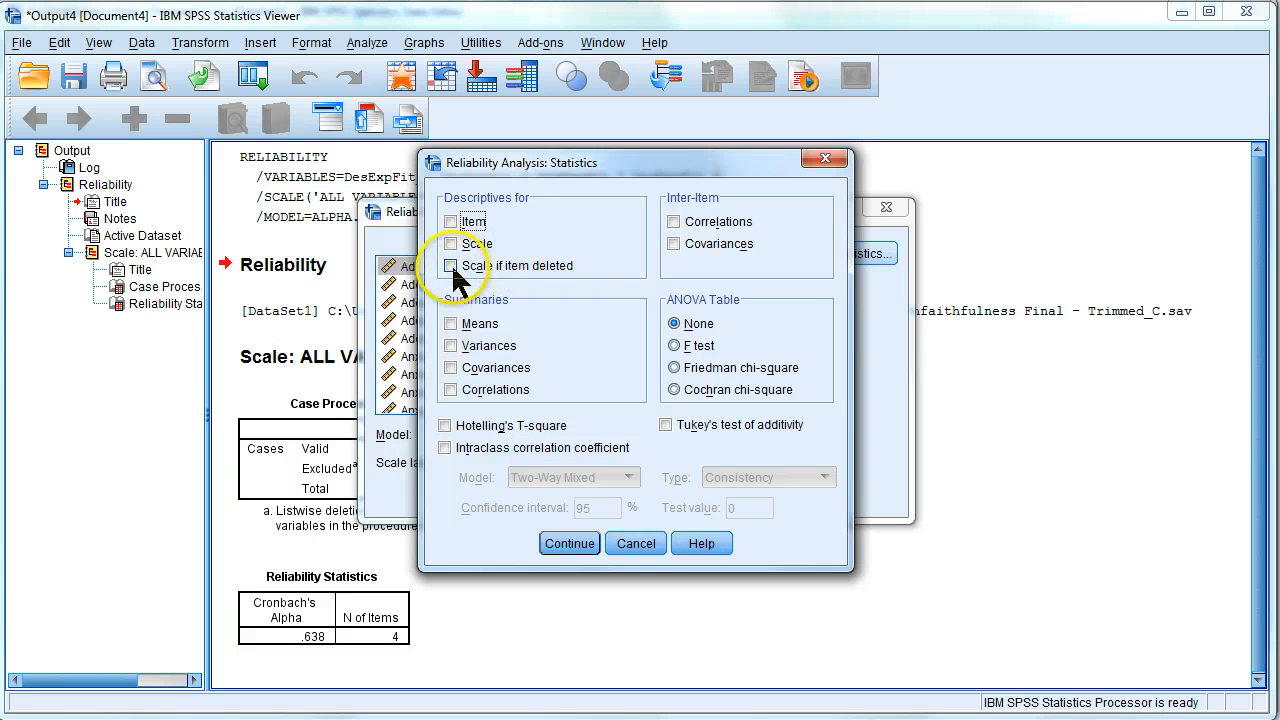
pyautogui.click(569, 543)
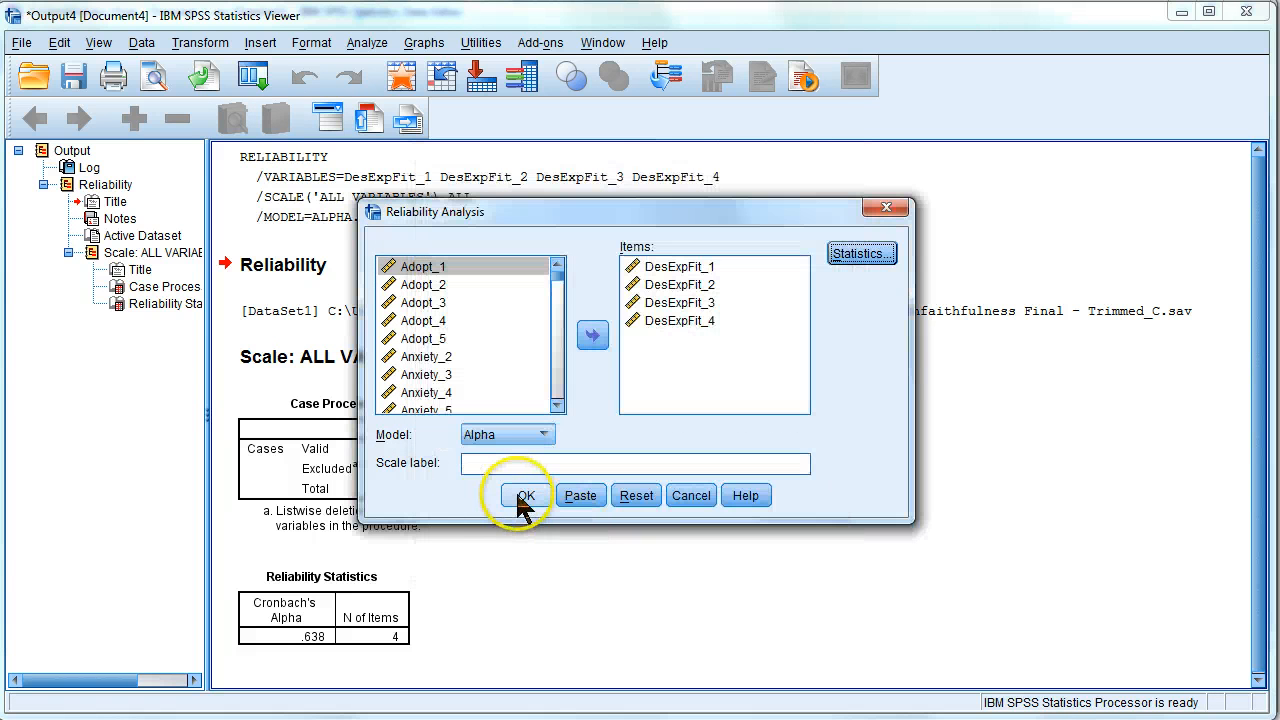
pyautogui.moveTo(695, 305)
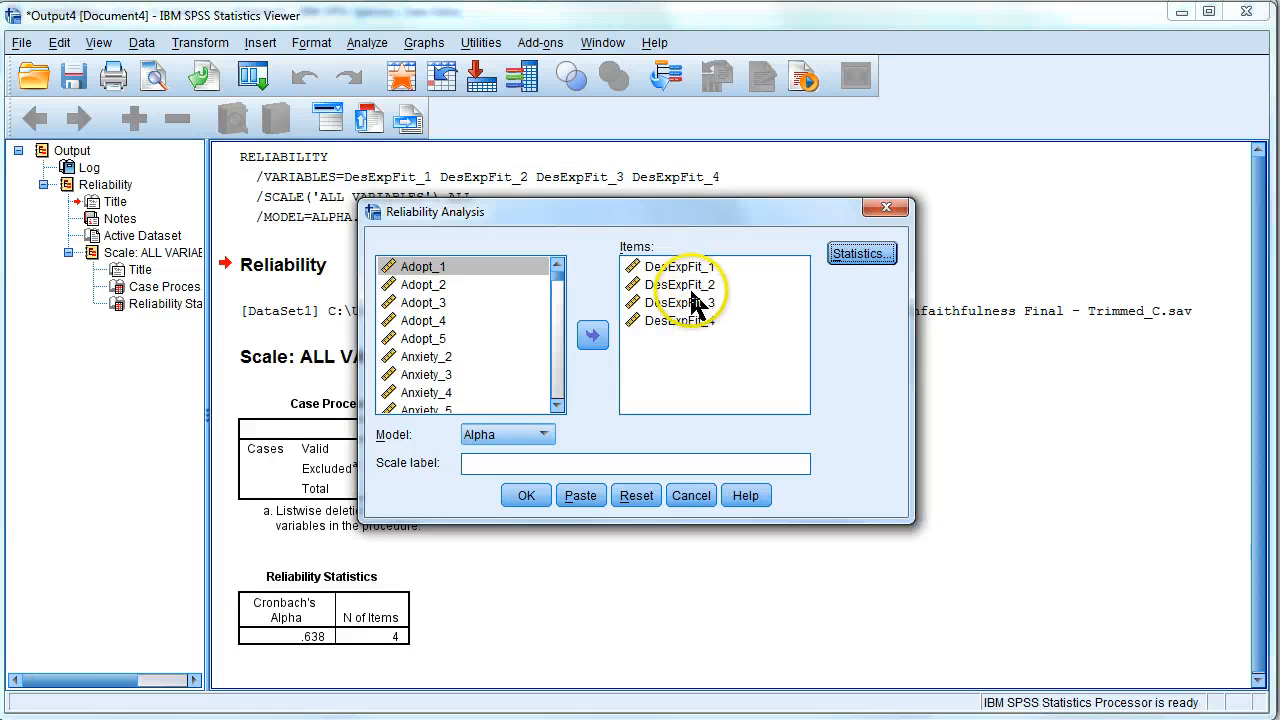
pyautogui.moveTo(730, 395)
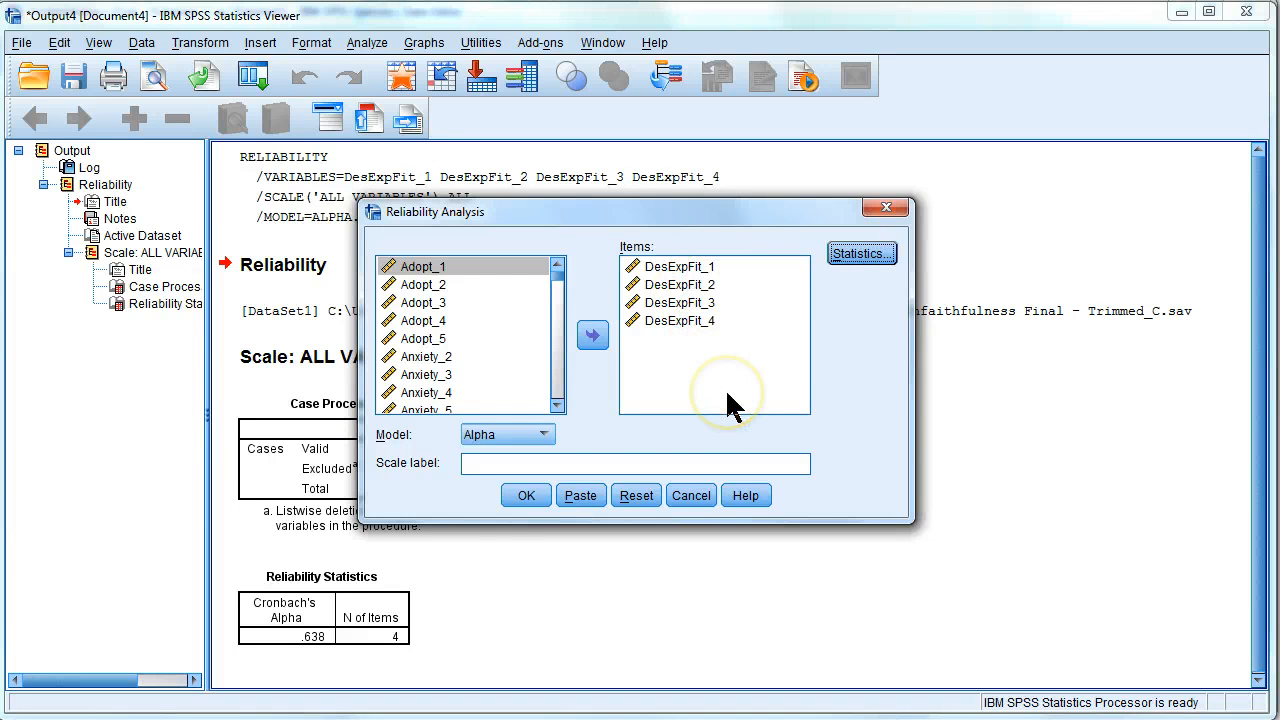
pyautogui.click(525, 495)
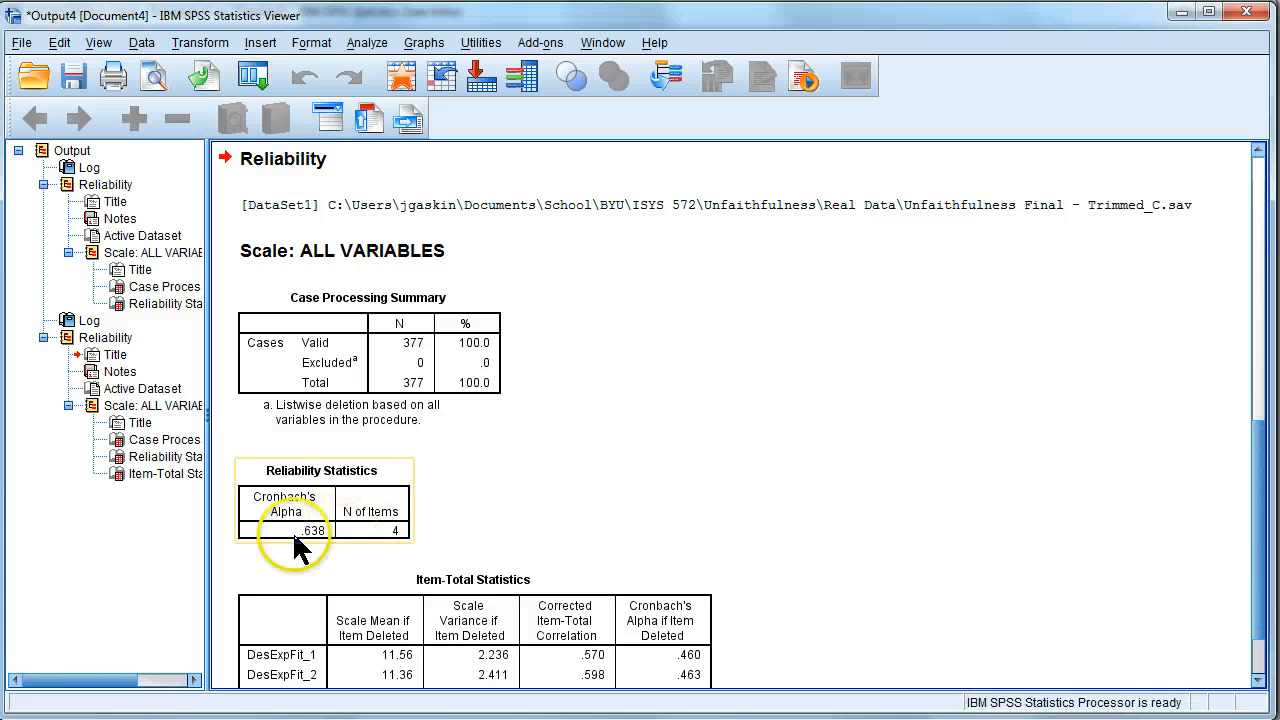
# Remove DesExpFit_4 from the scale items and rerun, raising alpha to .839.
pyautogui.scroll(-3)
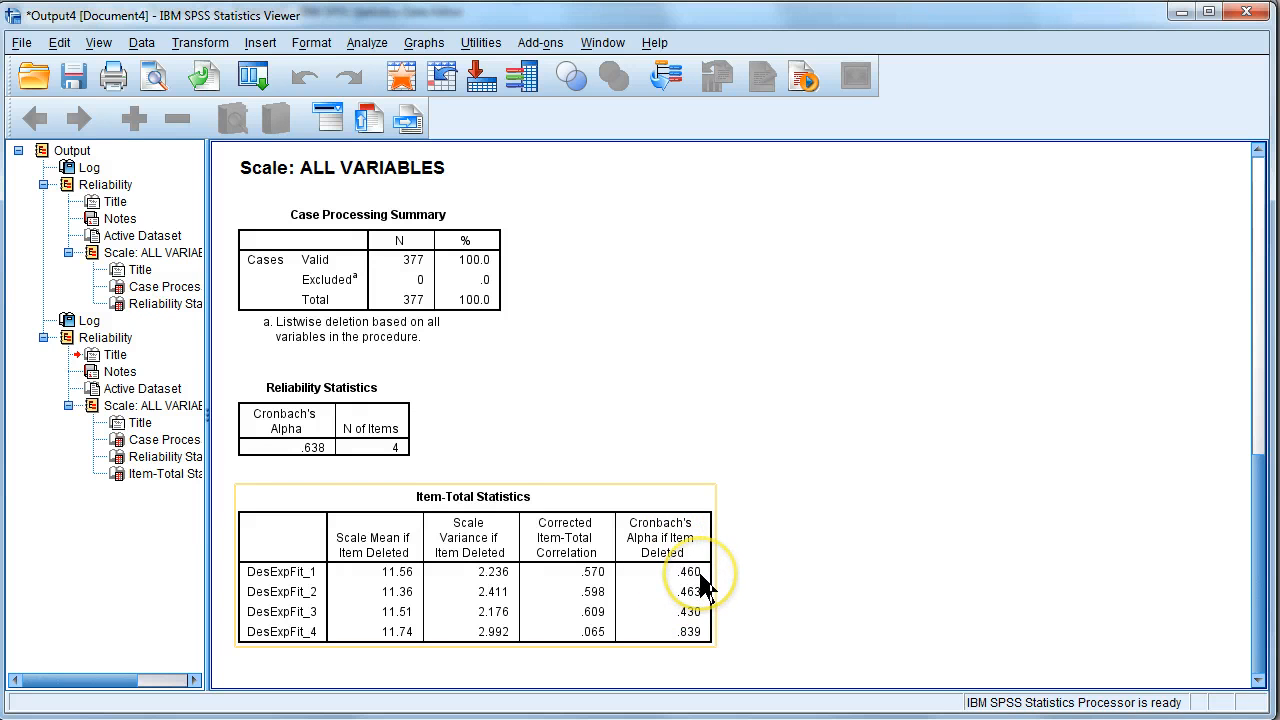
pyautogui.moveTo(830, 605)
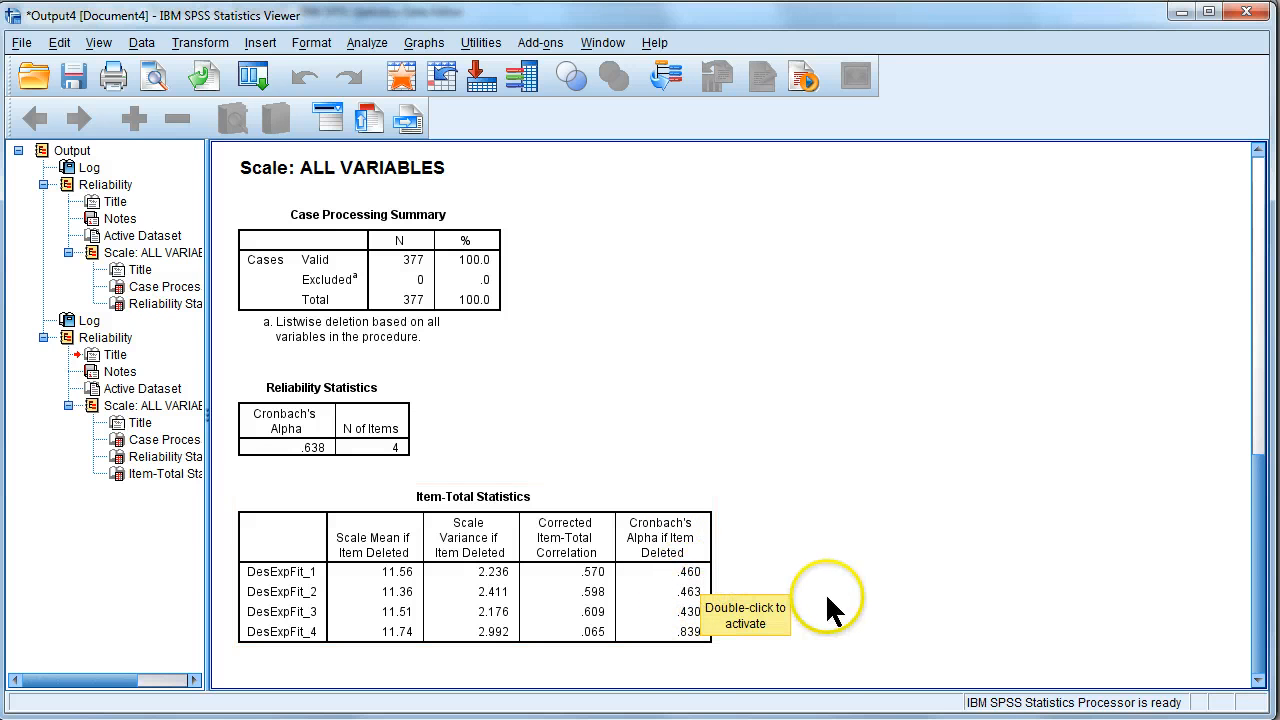
pyautogui.moveTo(280, 690)
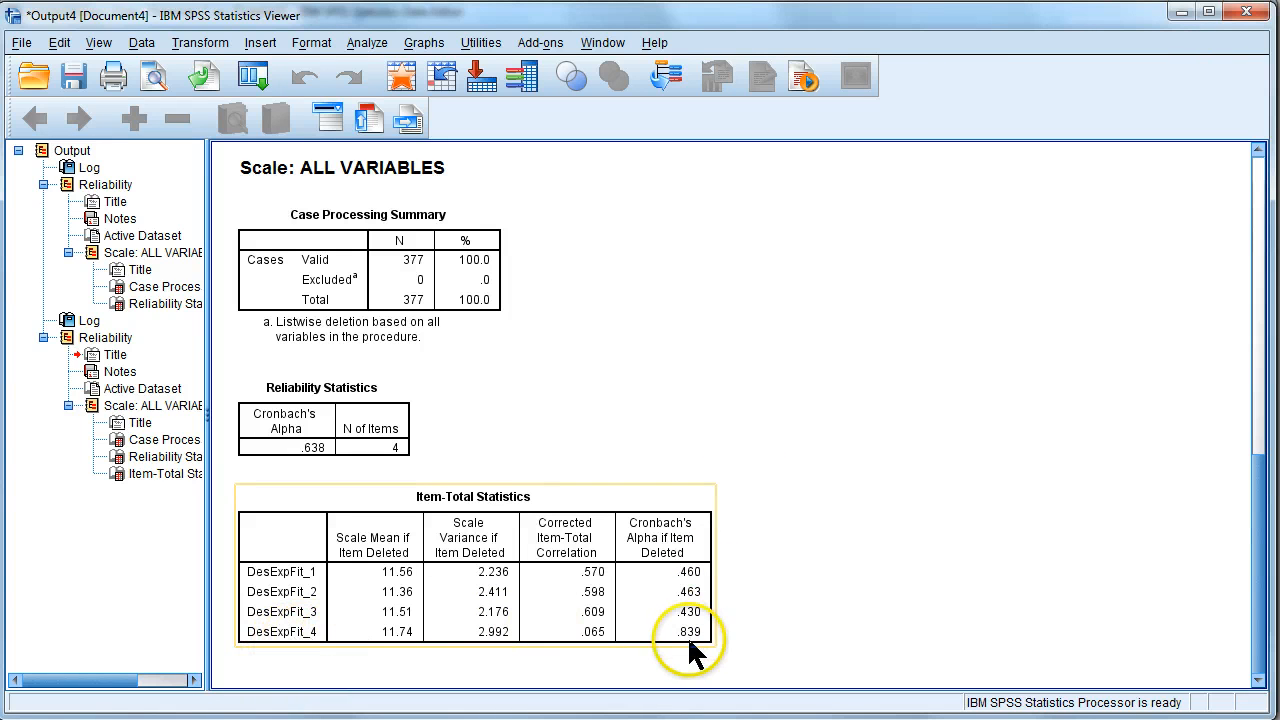
pyautogui.moveTo(705, 650)
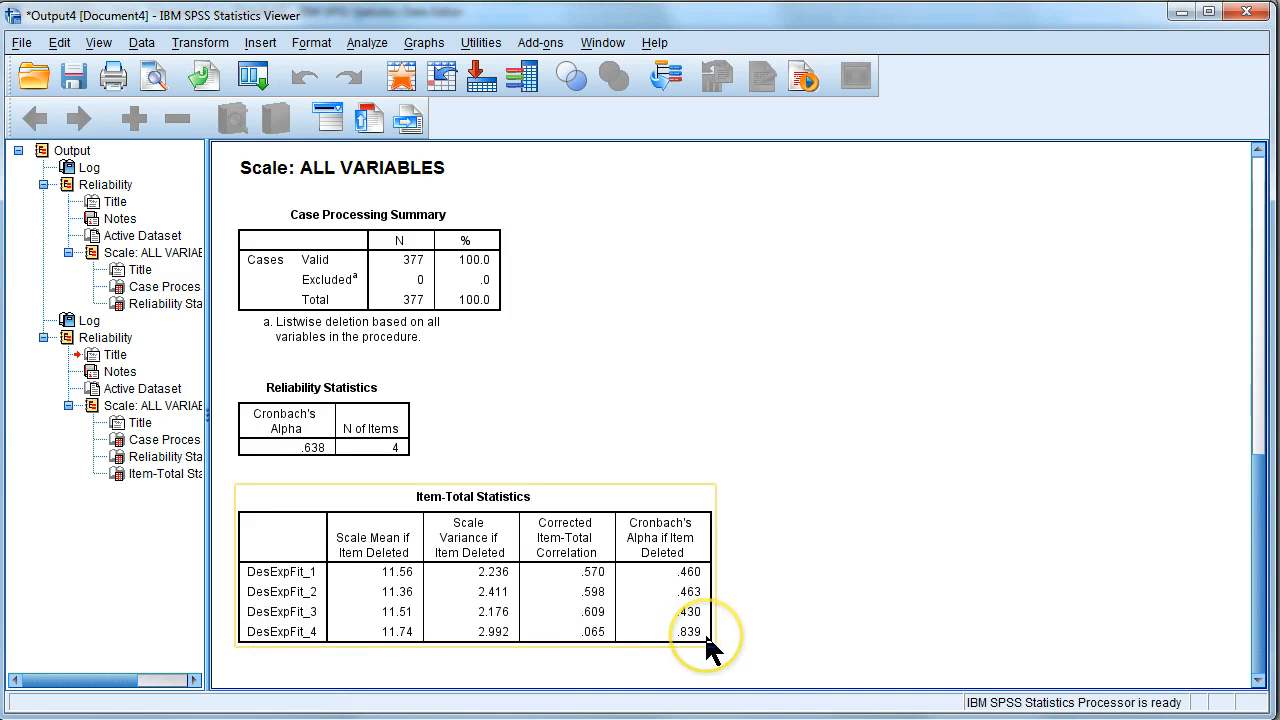
pyautogui.moveTo(180, 55)
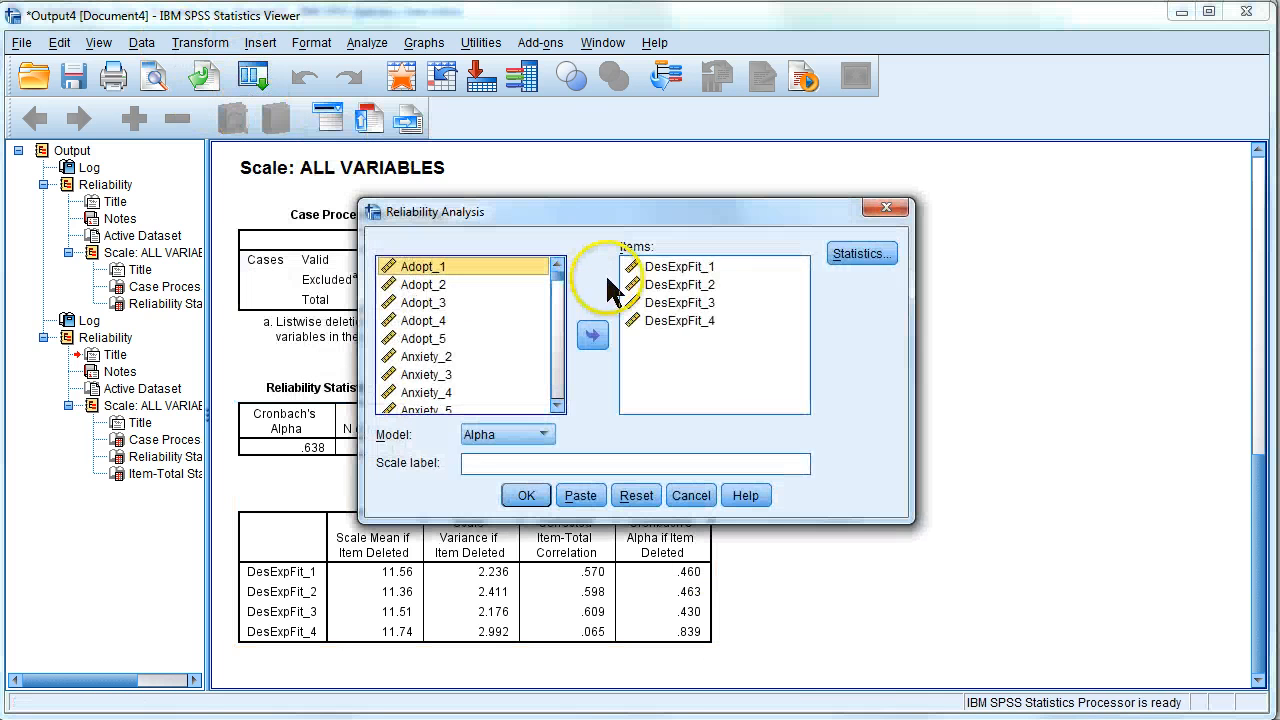
pyautogui.click(592, 335)
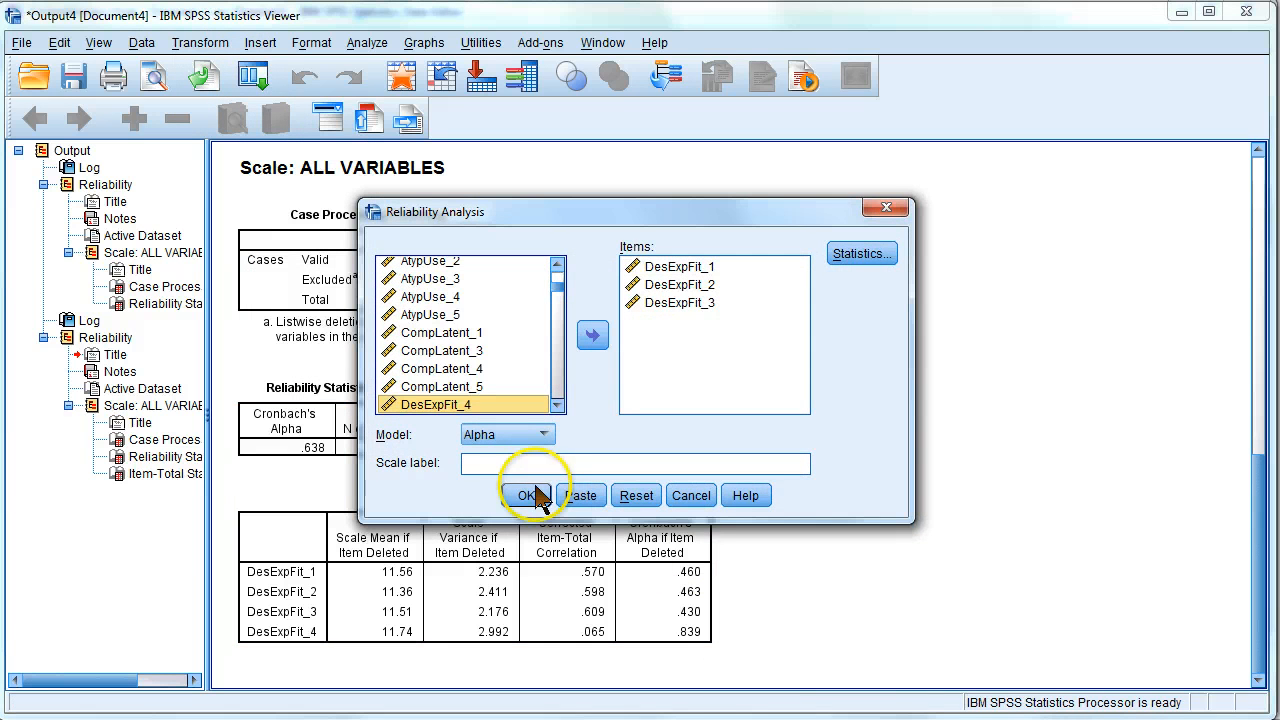
pyautogui.click(531, 495)
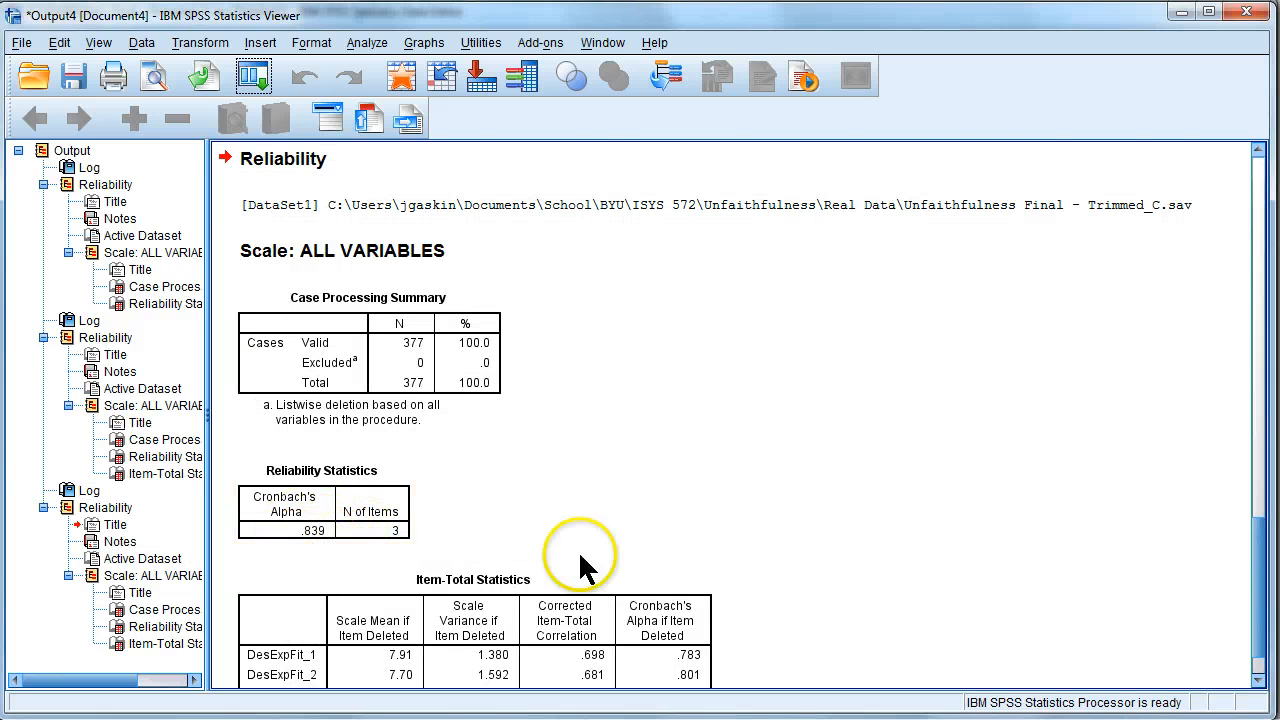
pyautogui.scroll(-3)
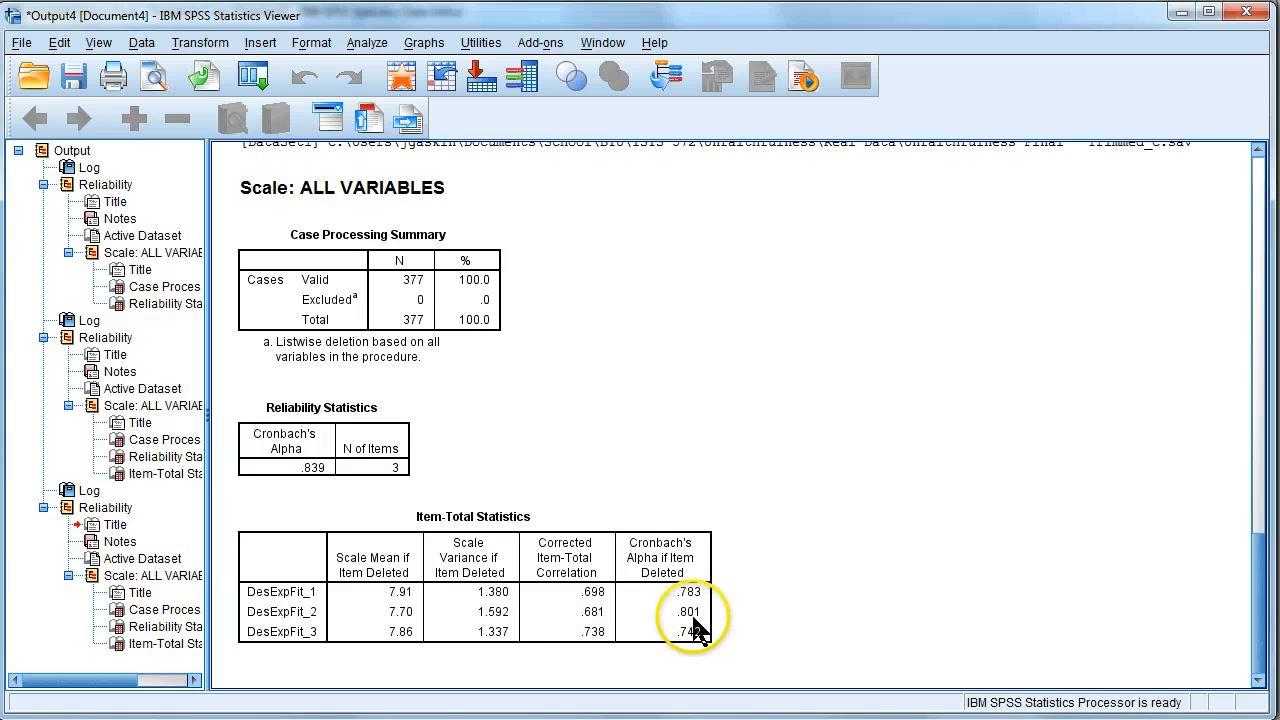
pyautogui.click(688, 612)
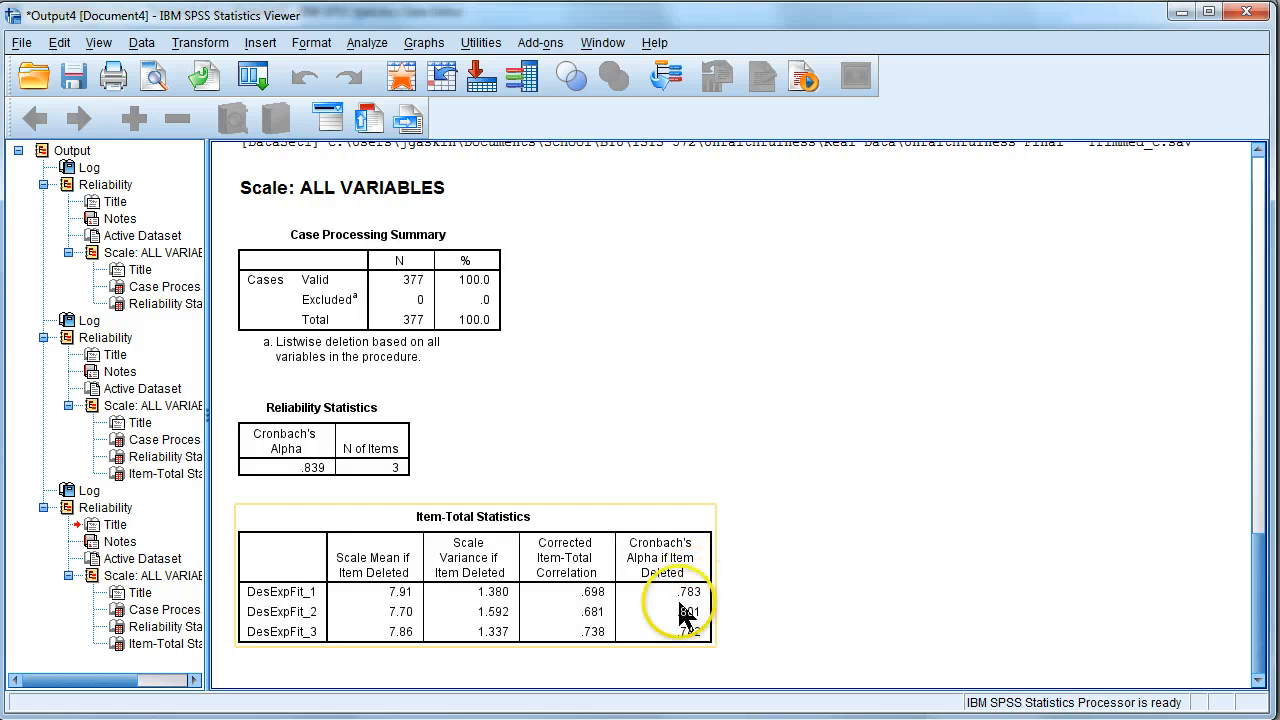
pyautogui.moveTo(707, 648)
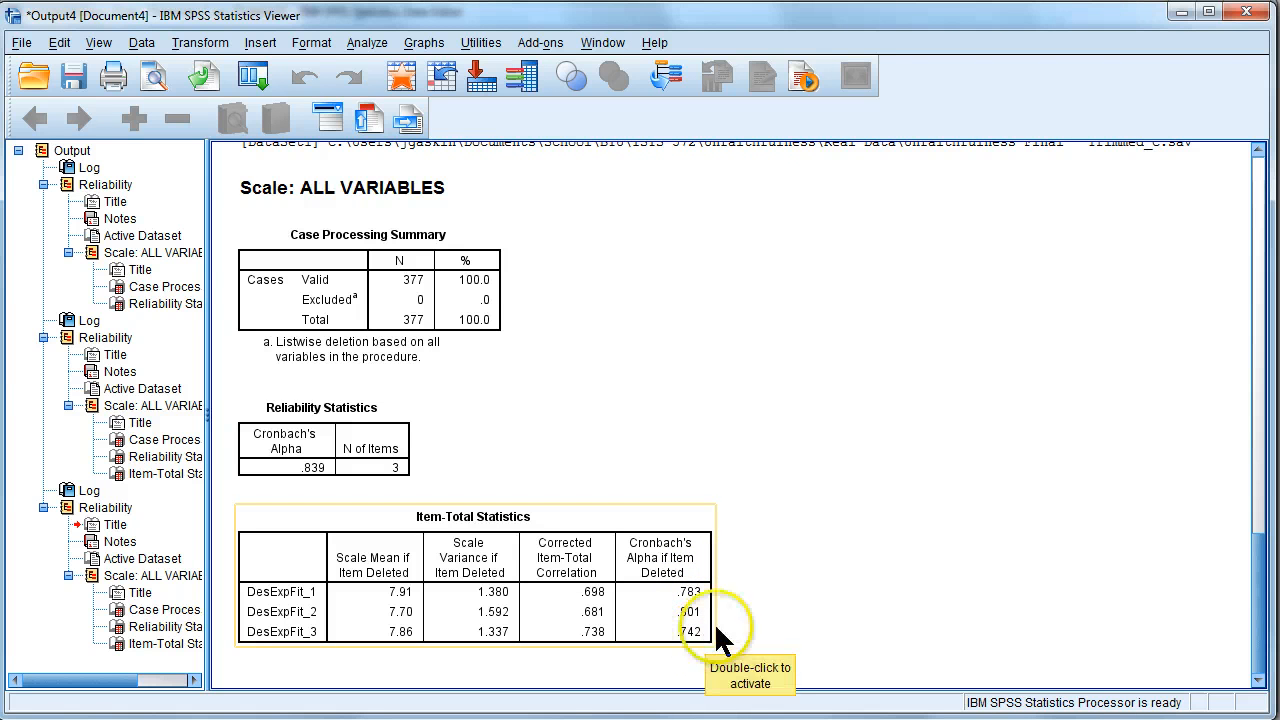
pyautogui.moveTo(855, 423)
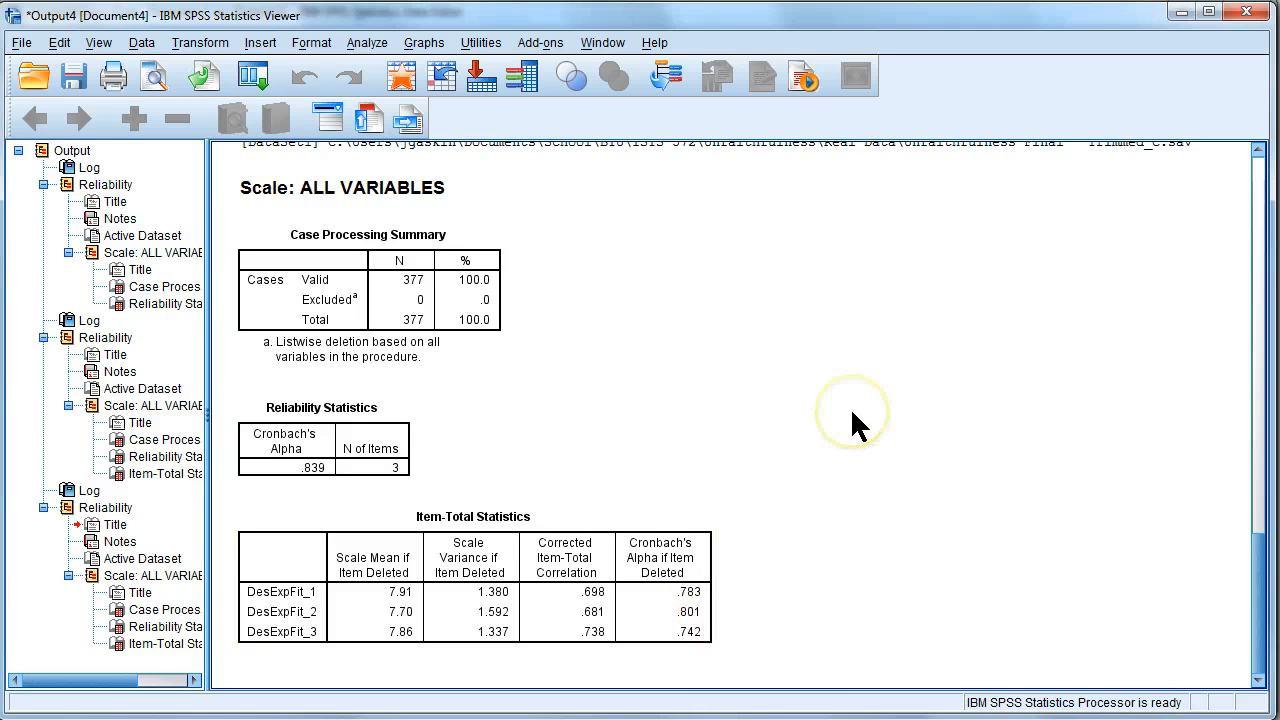
pyautogui.moveTo(745, 335)
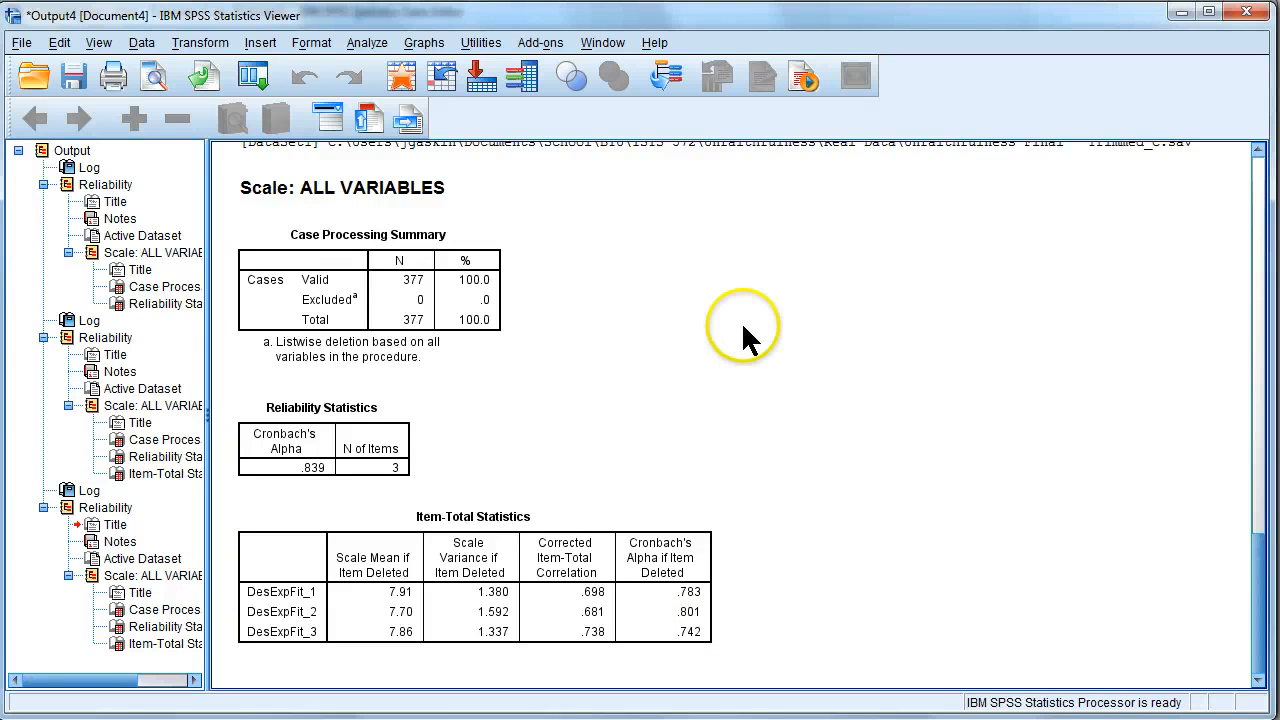
pyautogui.moveTo(775, 330)
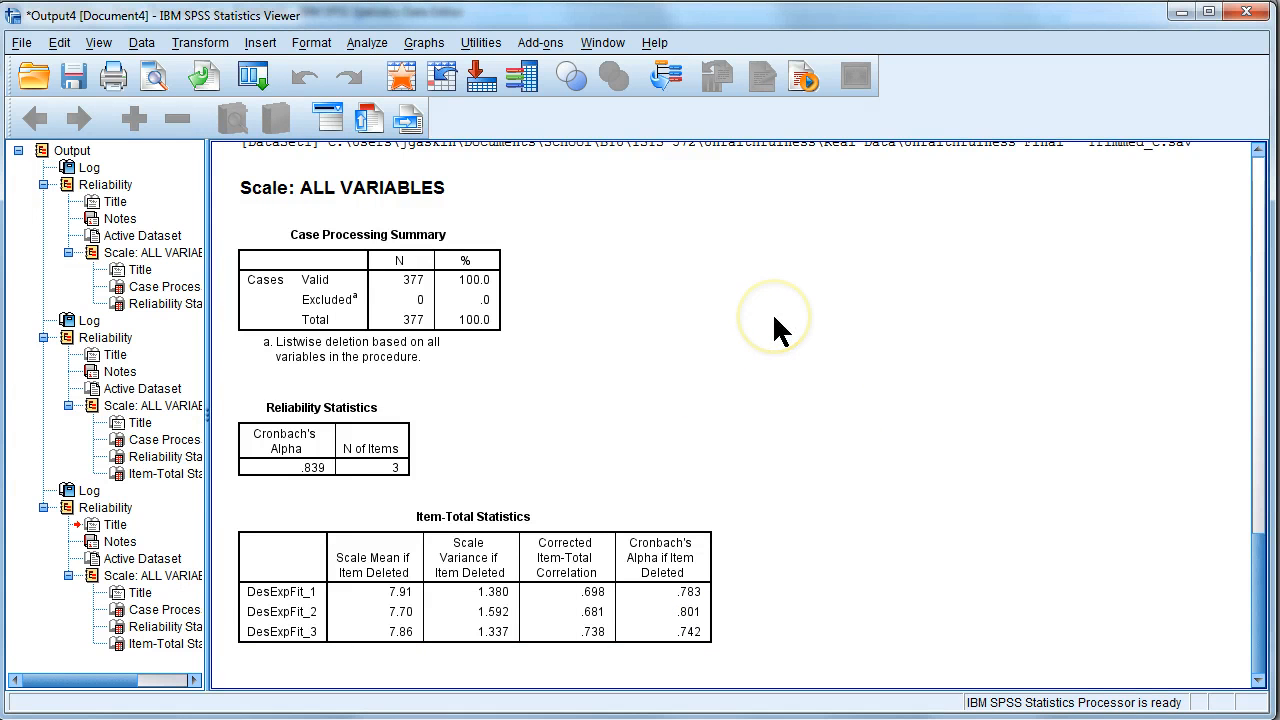